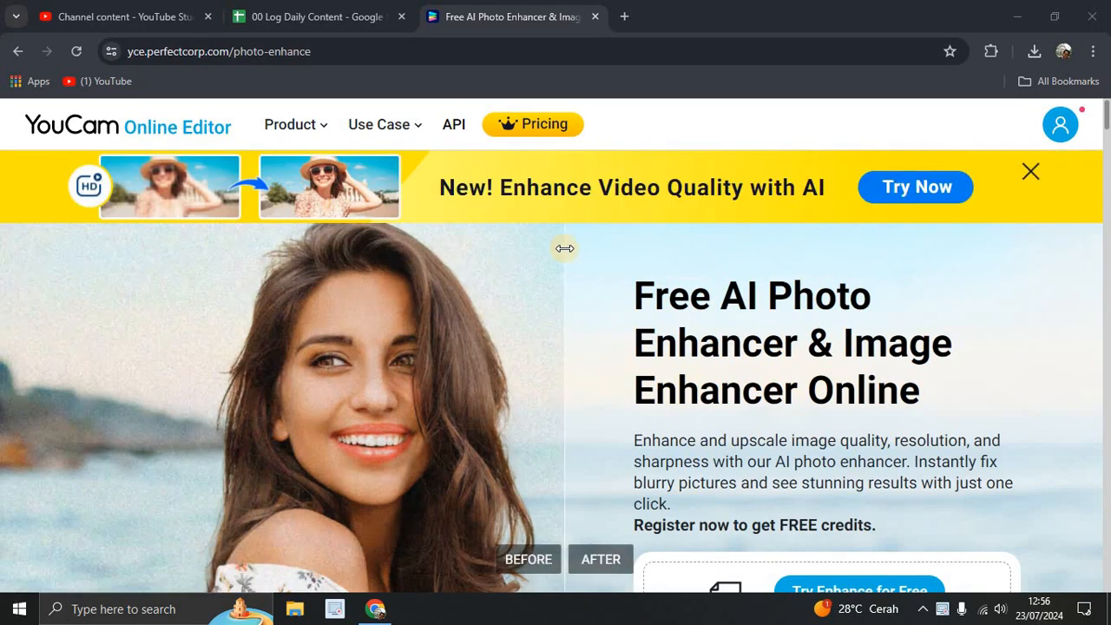
- Compare the example portrait with the slider, visit the account page, then return home via the logo
drag(566, 248, 408, 379)
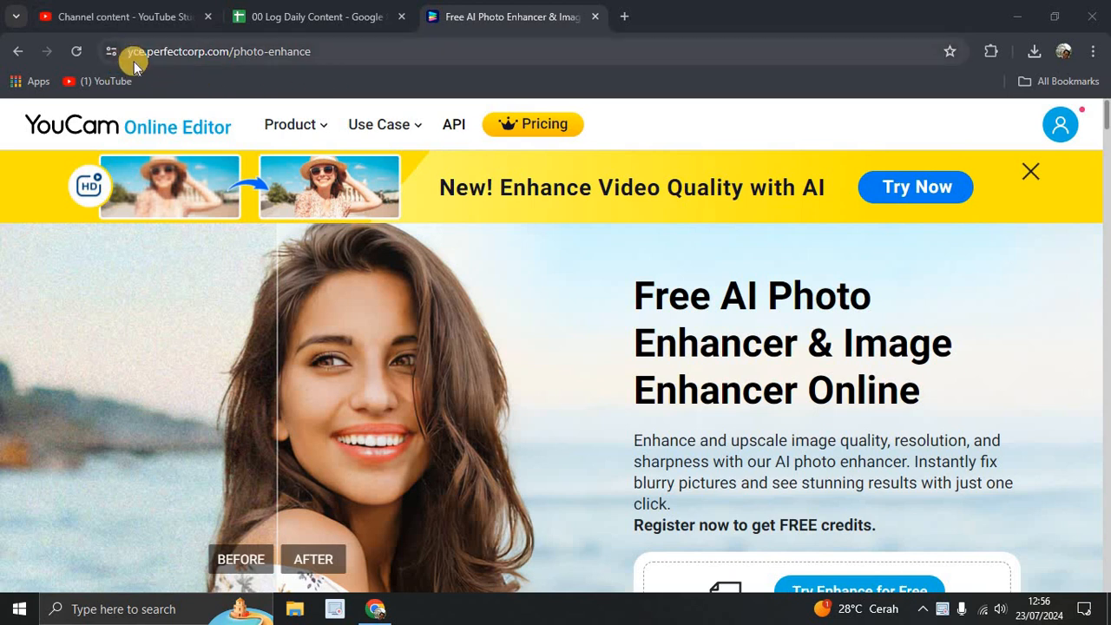
mouse_move(136, 66)
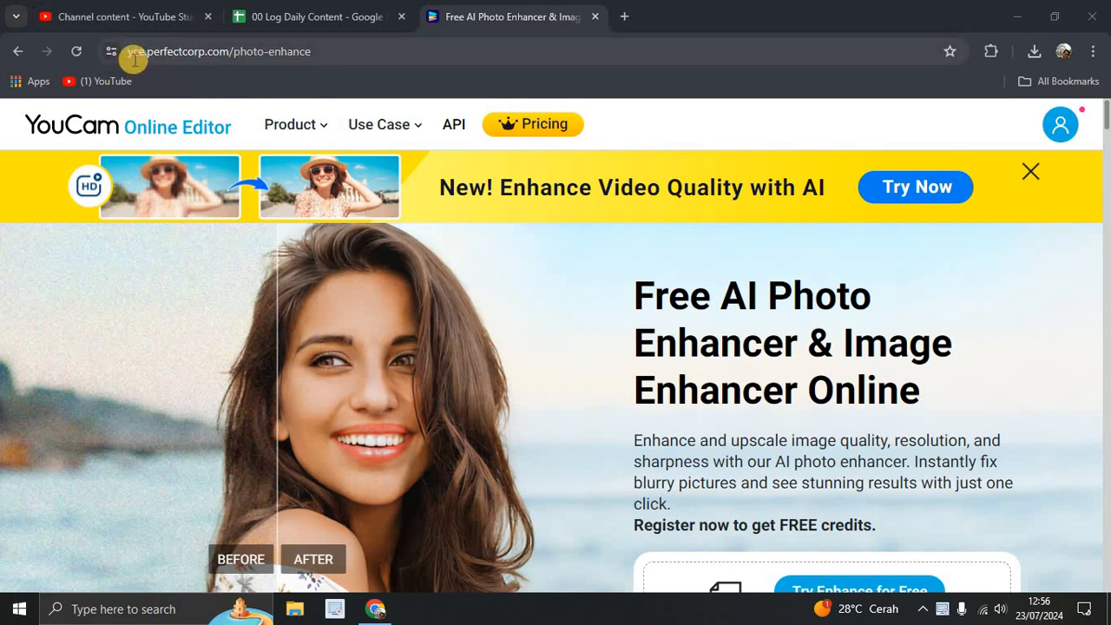
mouse_move(257, 70)
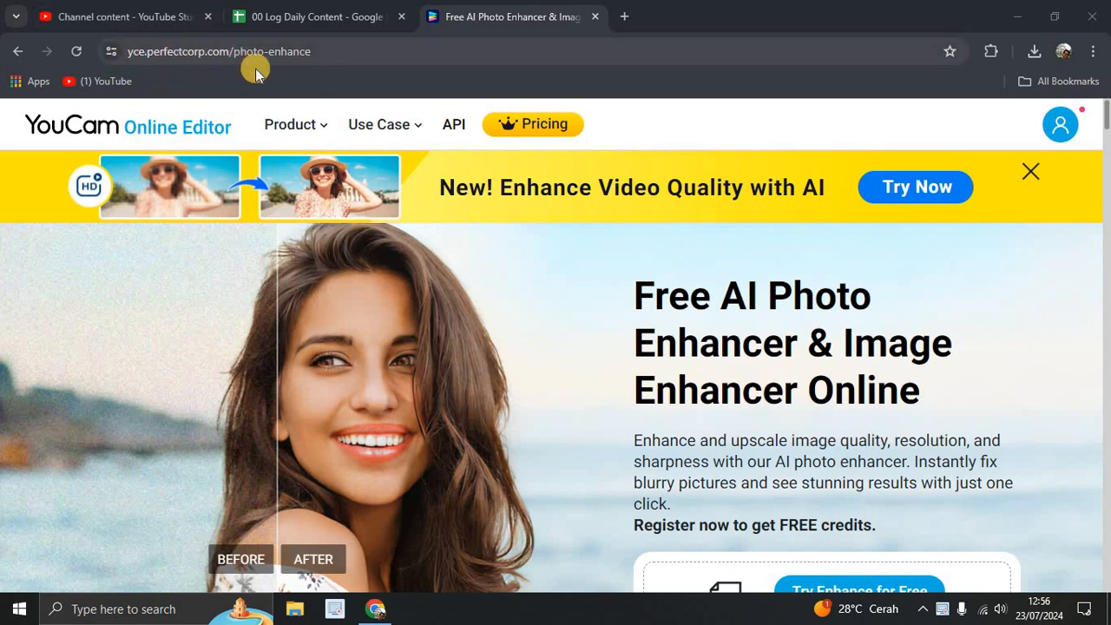
scroll(down, 3)
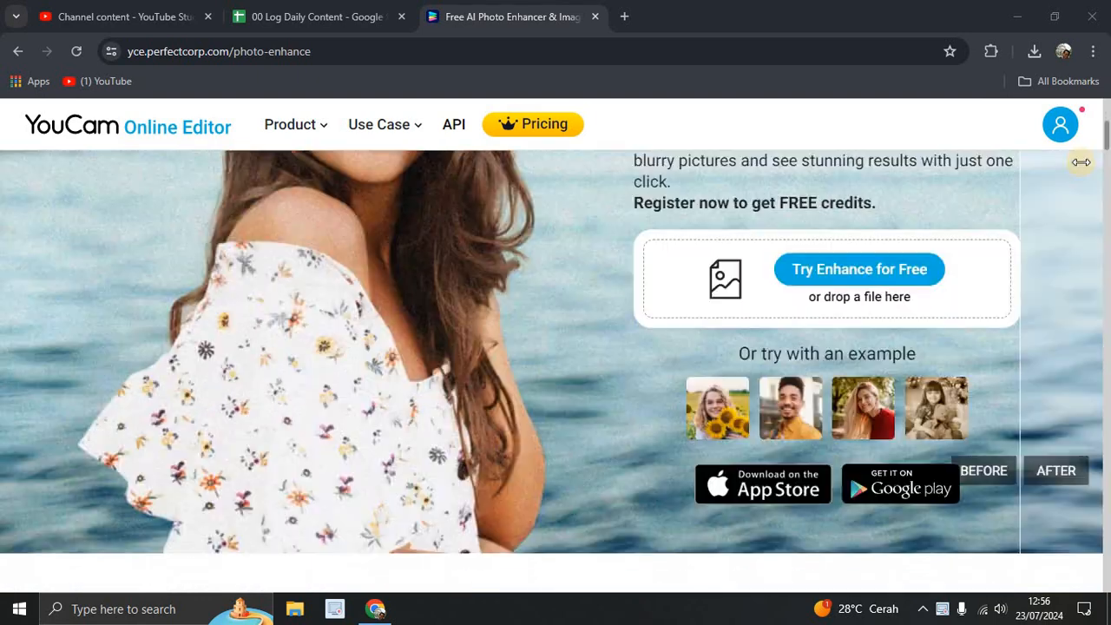
click(1059, 123)
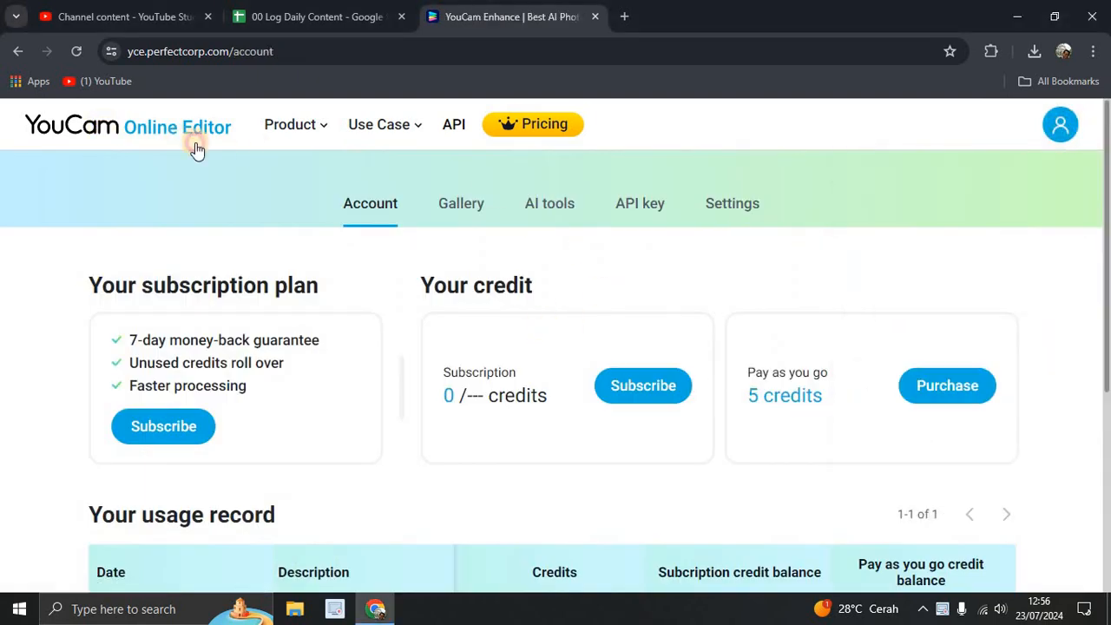
click(129, 125)
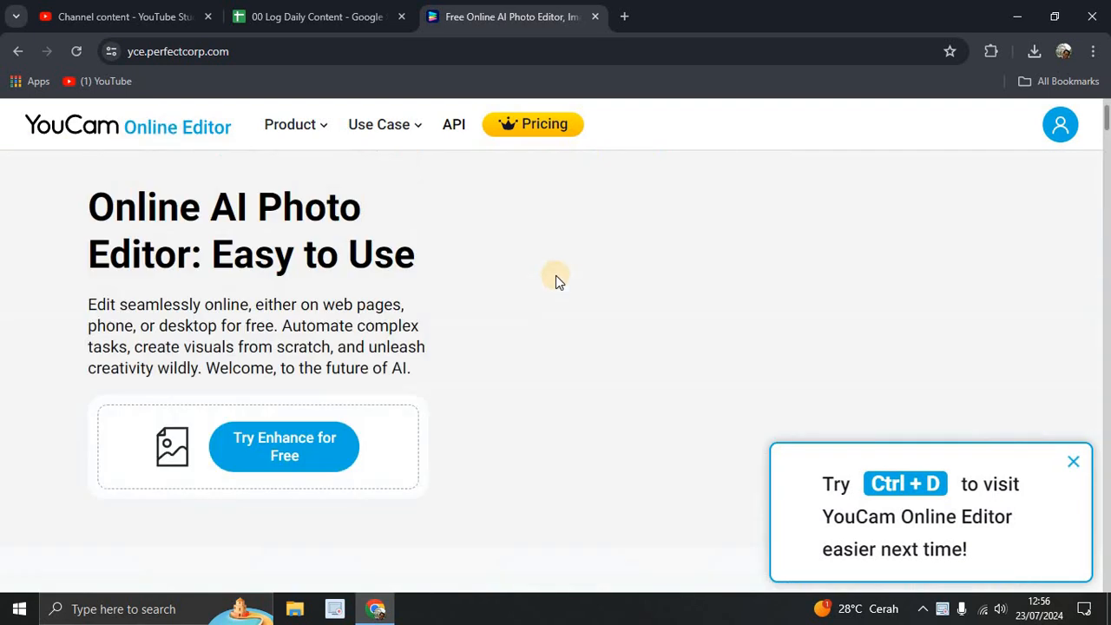
scroll(down, 3)
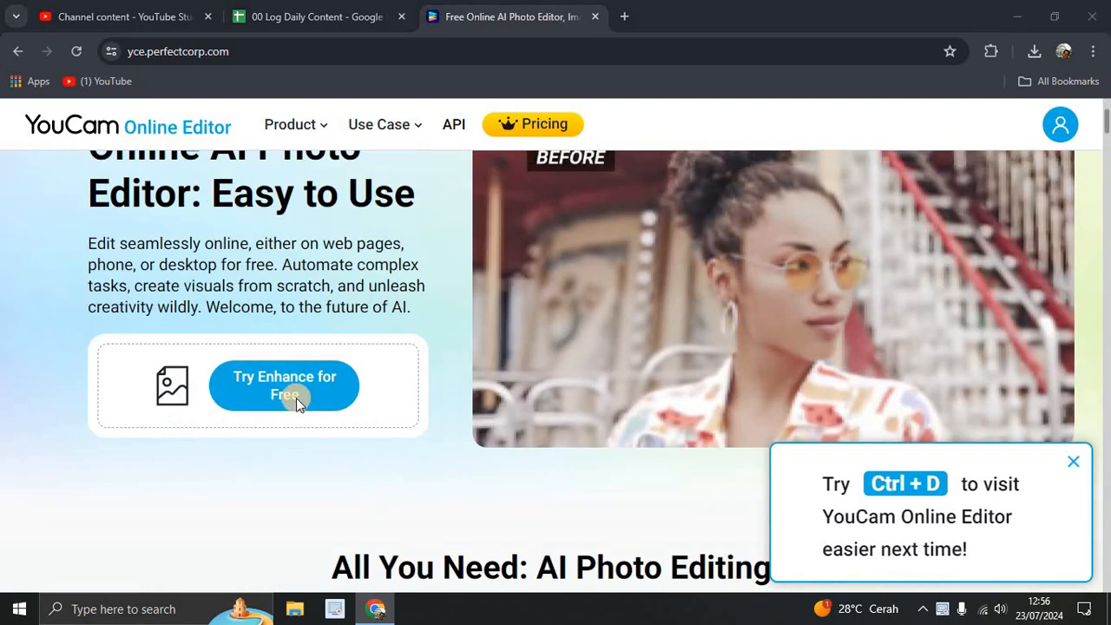
- Start Try Enhance for Free and upload portrait-3353699_1280 from the Downloads folder
click(284, 385)
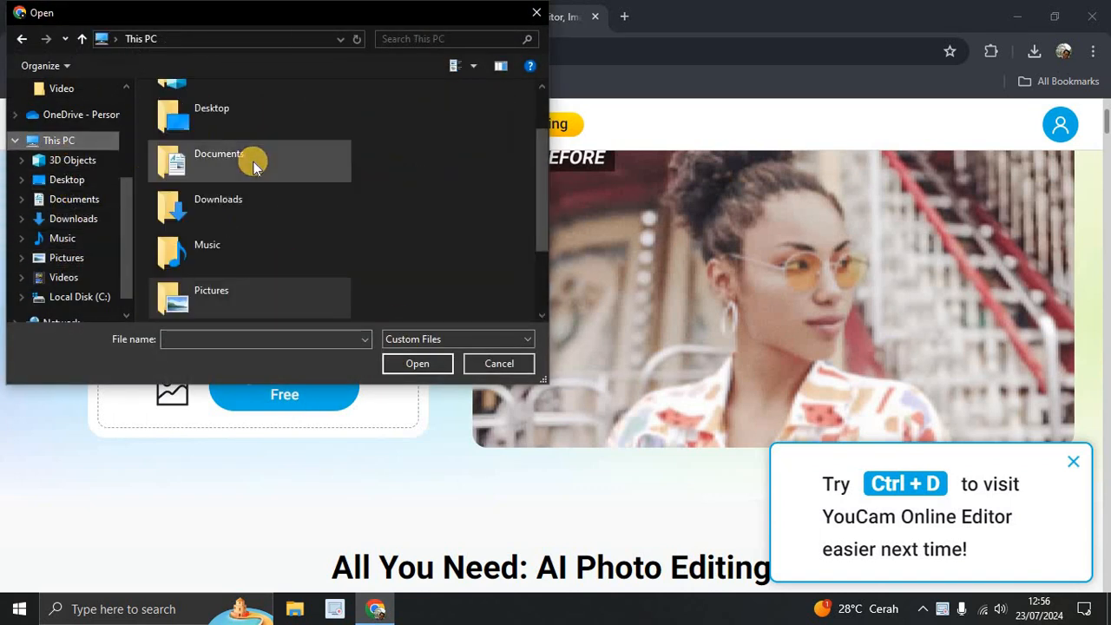
double_click(219, 207)
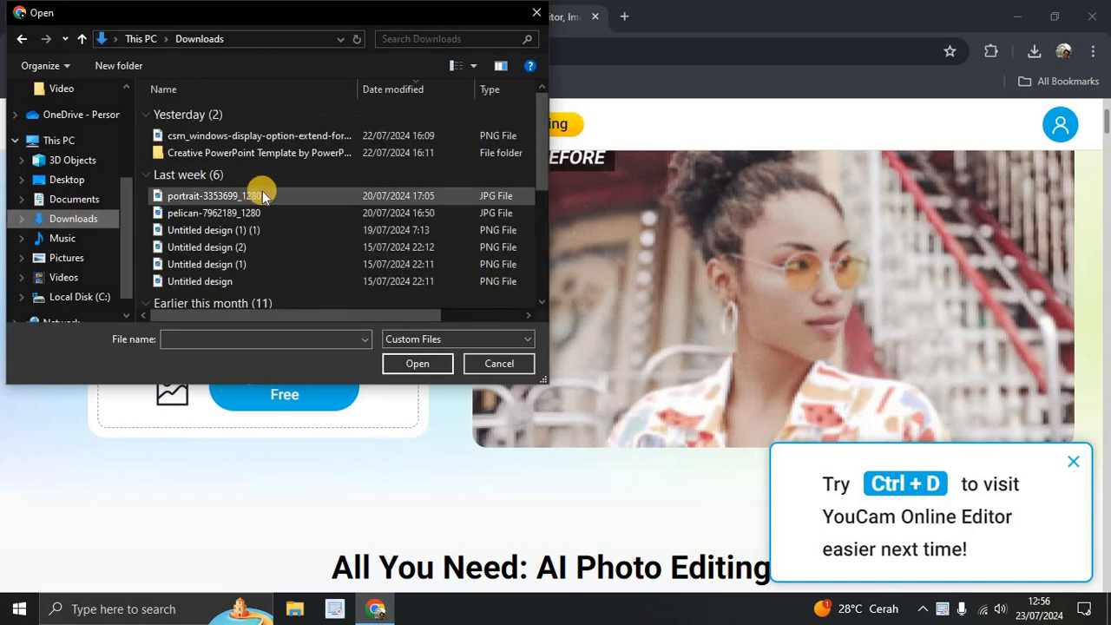
scroll(down, 3)
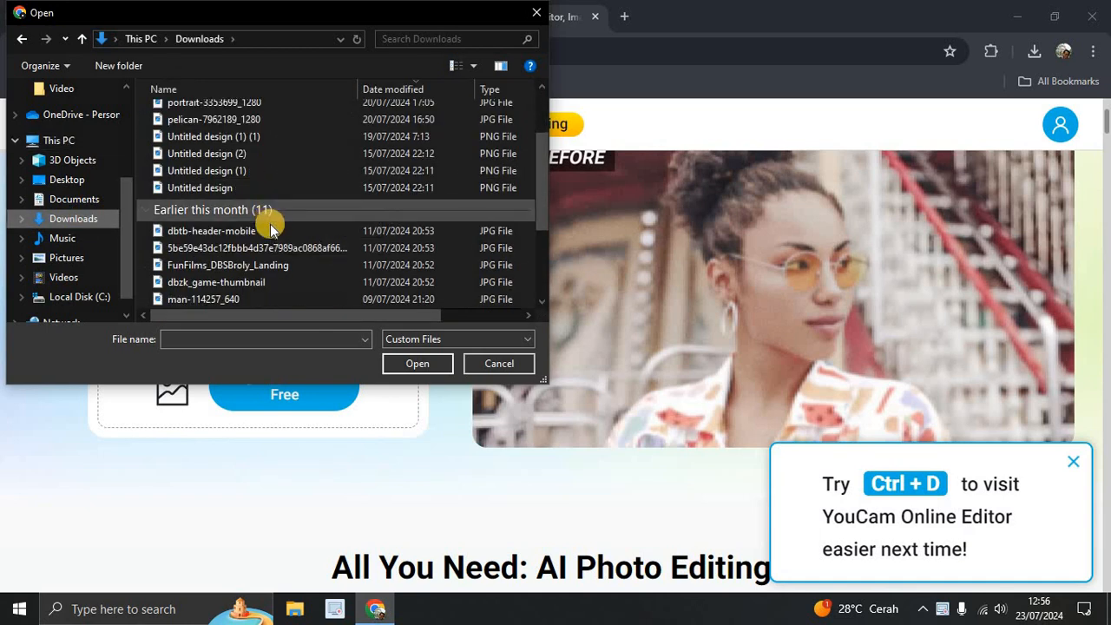
scroll(down, 3)
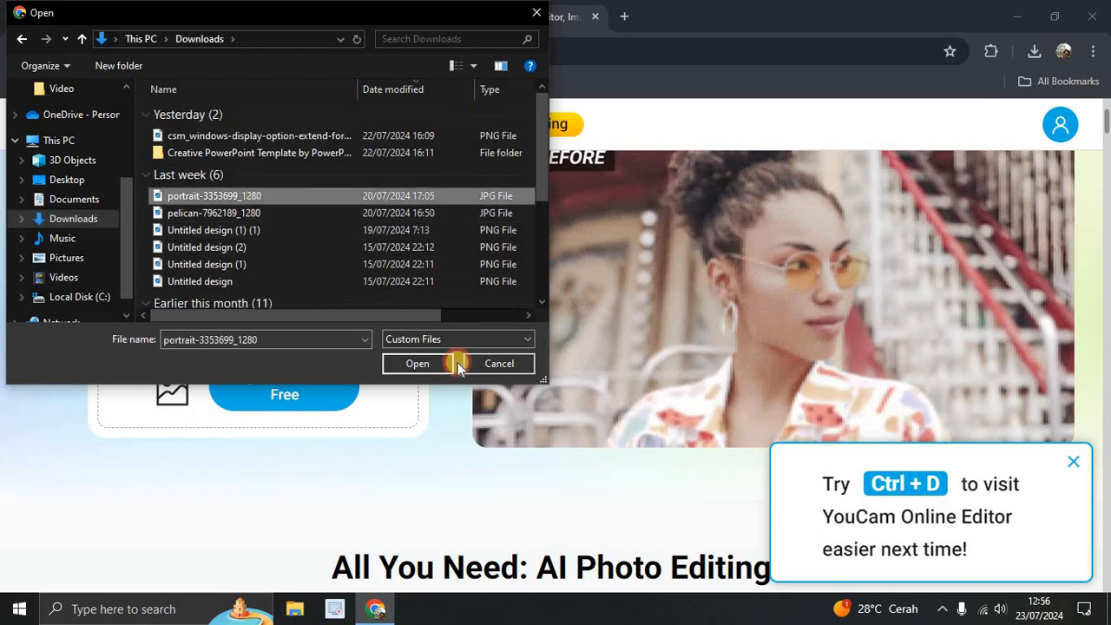
click(417, 365)
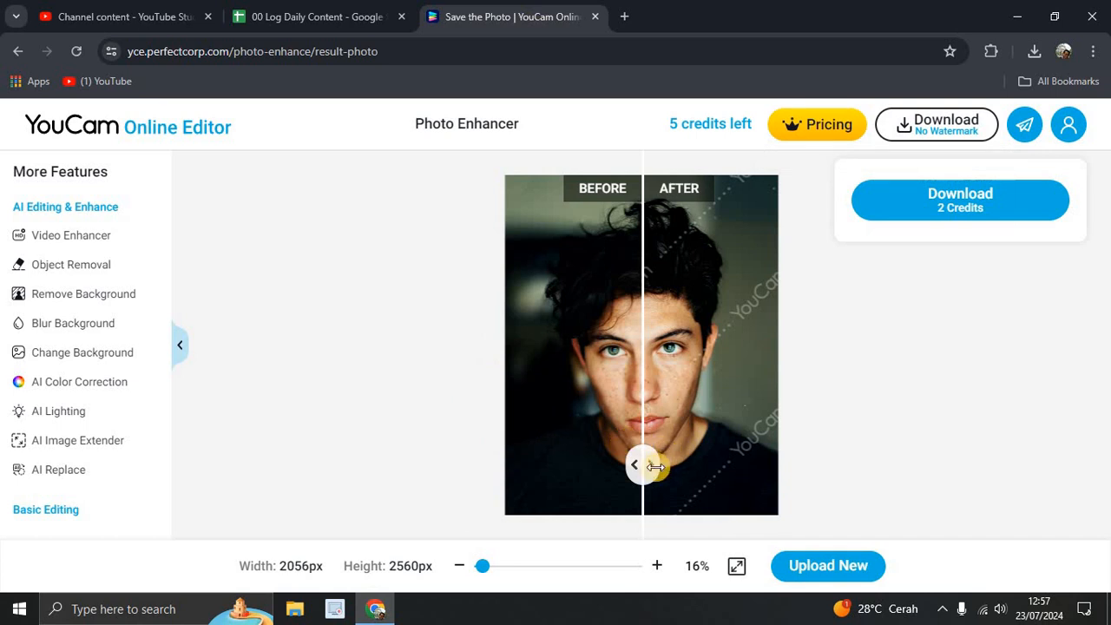
- Drag the Before/After divider to compare the enhanced portrait with the original
drag(646, 465, 712, 472)
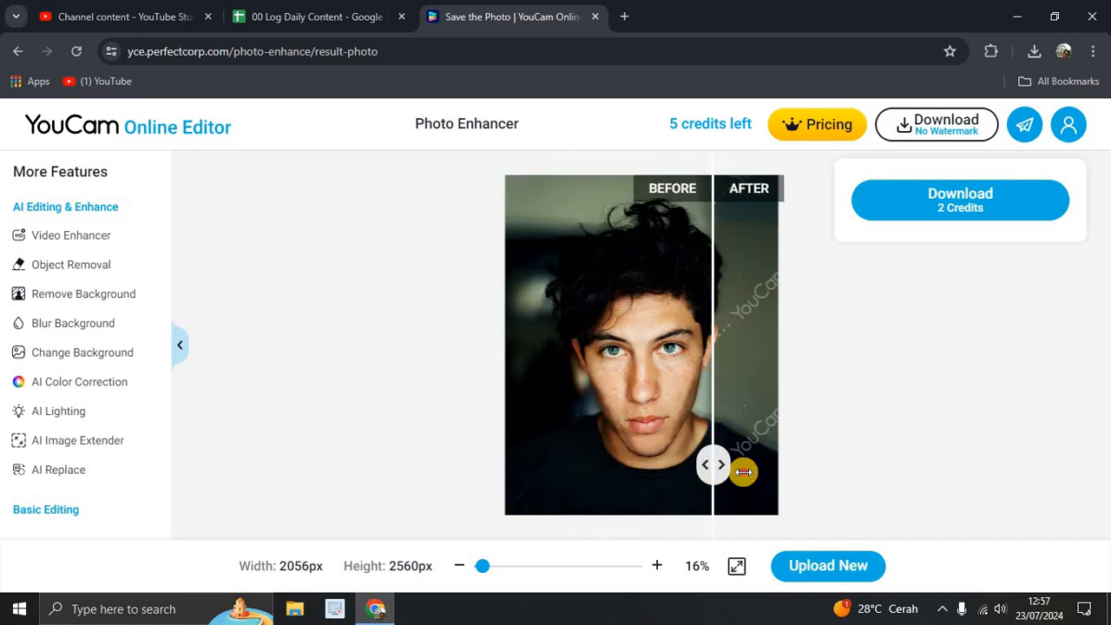
drag(743, 472, 611, 464)
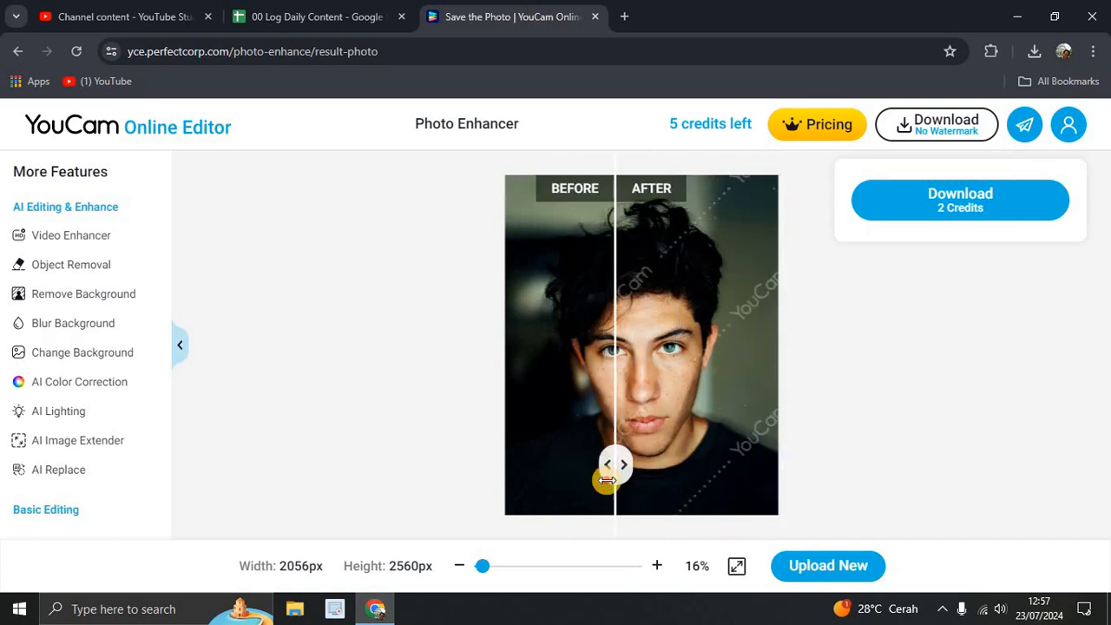
drag(611, 465, 537, 465)
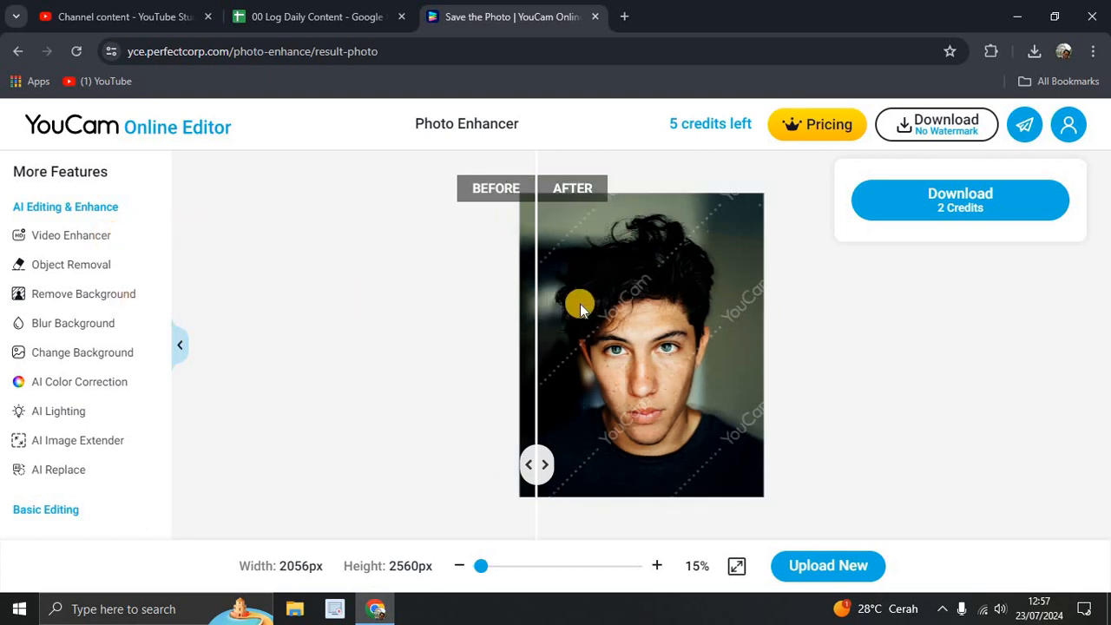
click(656, 566)
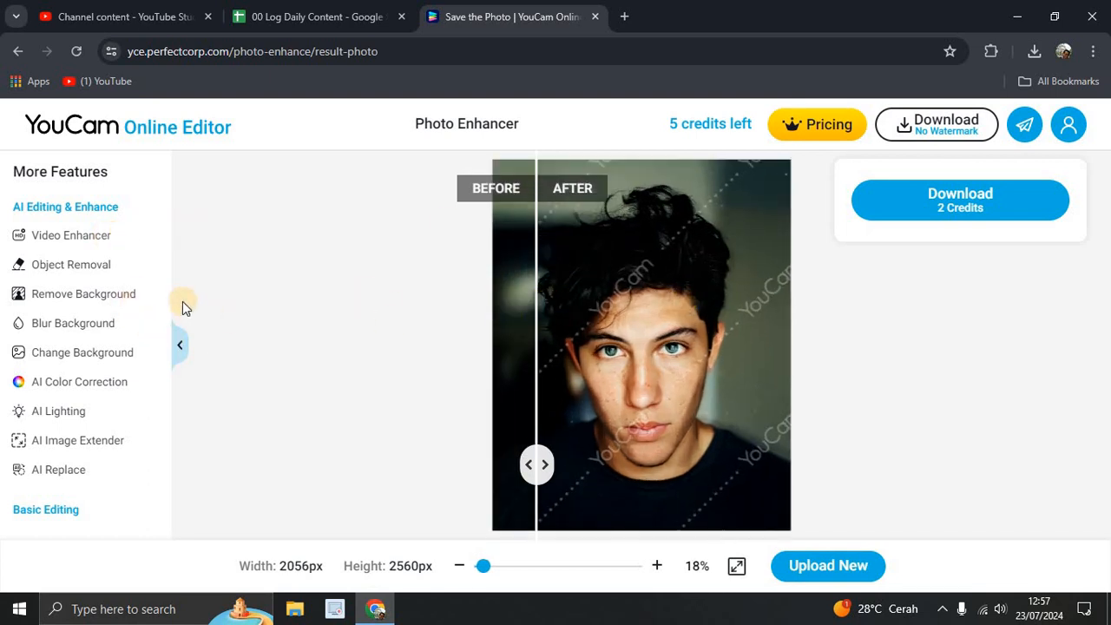
- Remove the portrait's background, skipping modification of the enhanced result
click(83, 294)
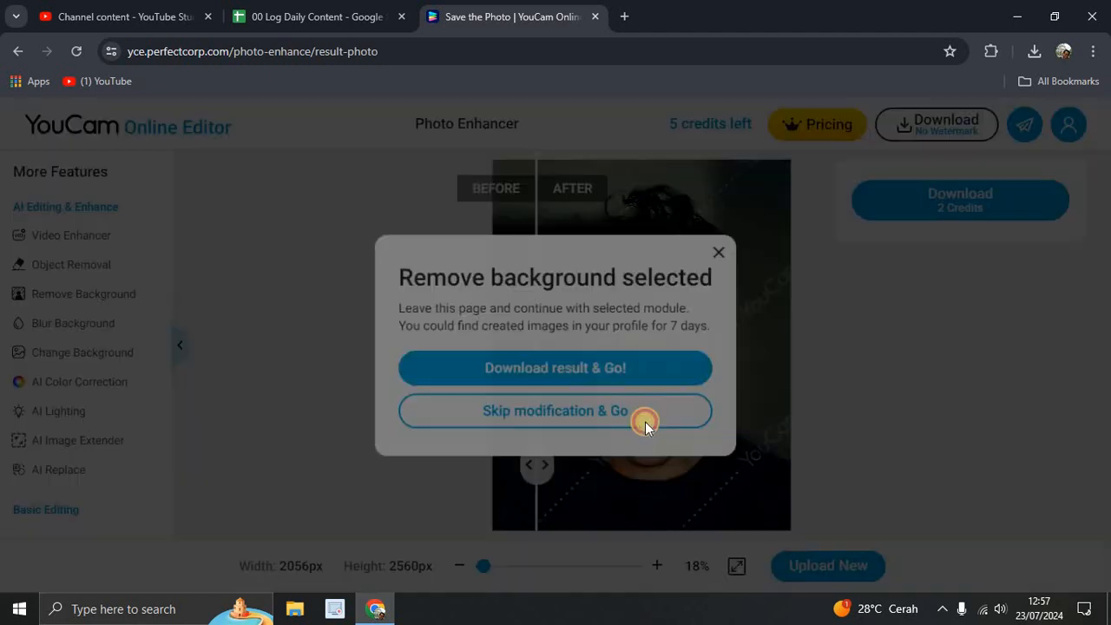
click(556, 410)
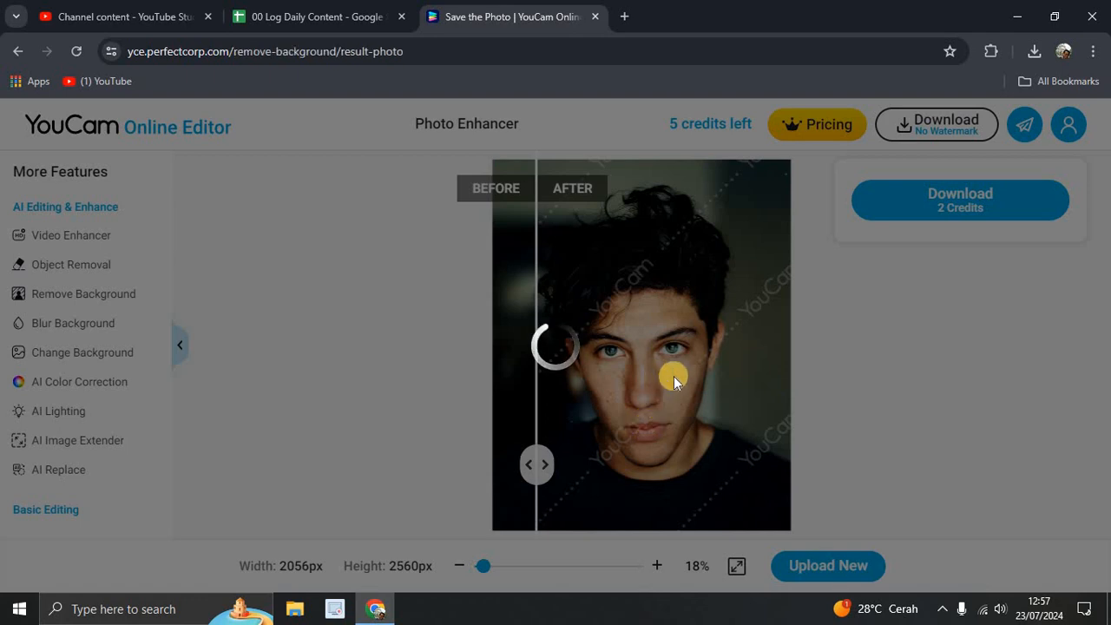
click(827, 566)
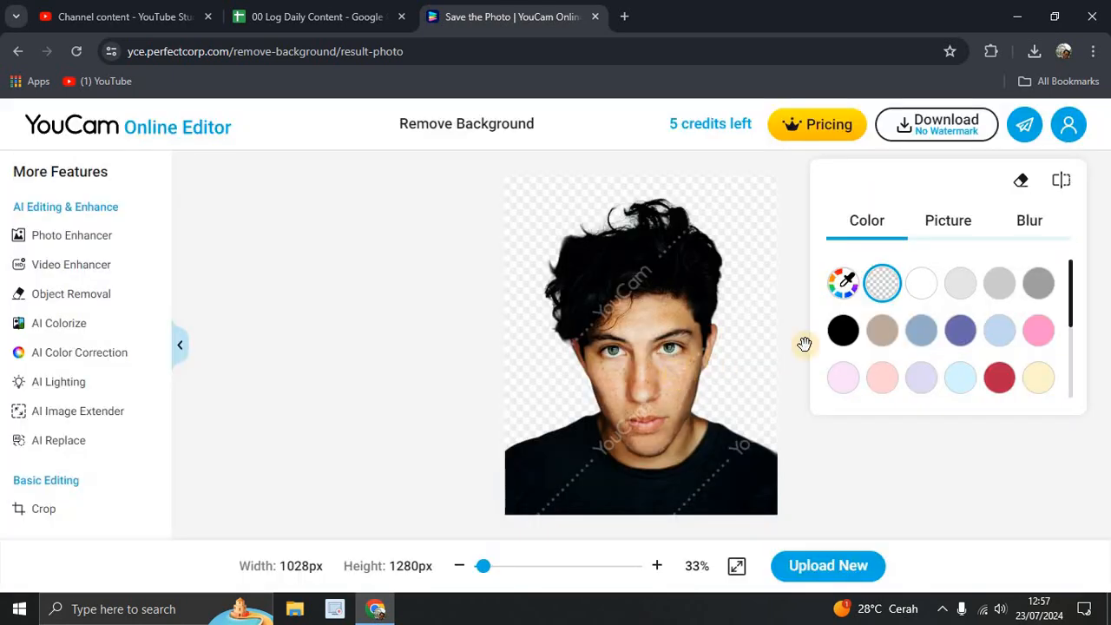
- Trial beige, purple and transparent backgrounds, settling on the light blue swatch
click(882, 330)
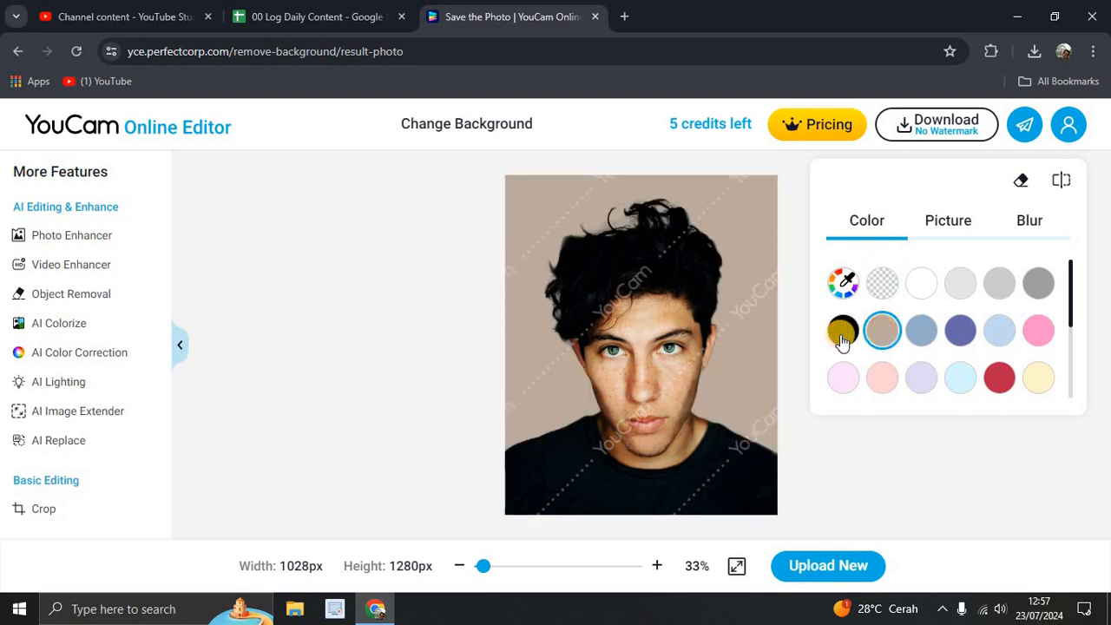
click(960, 330)
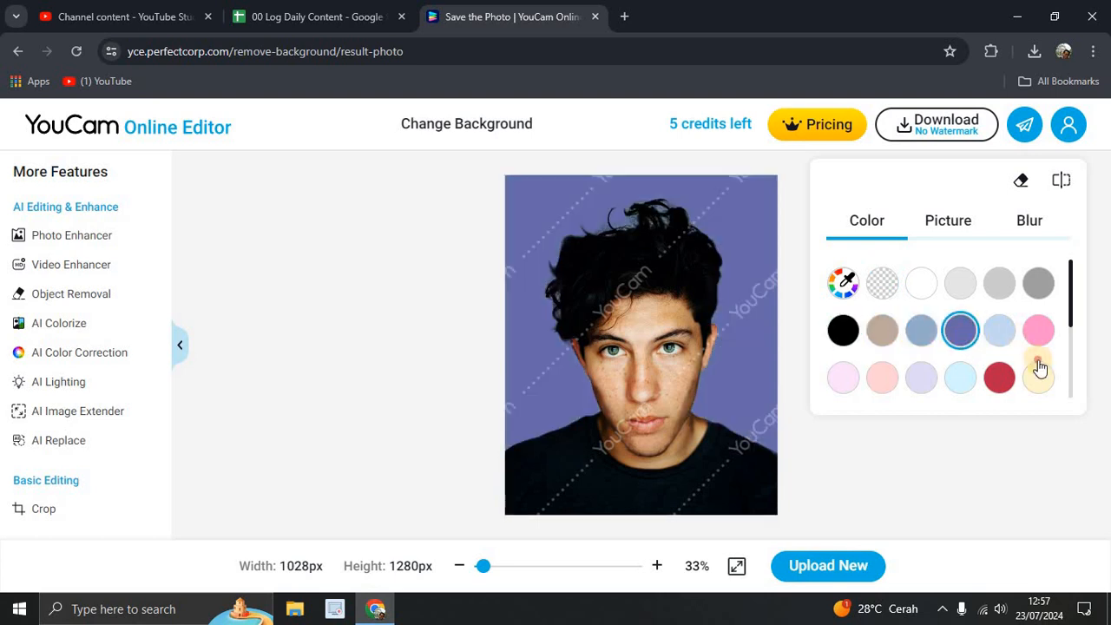
click(882, 281)
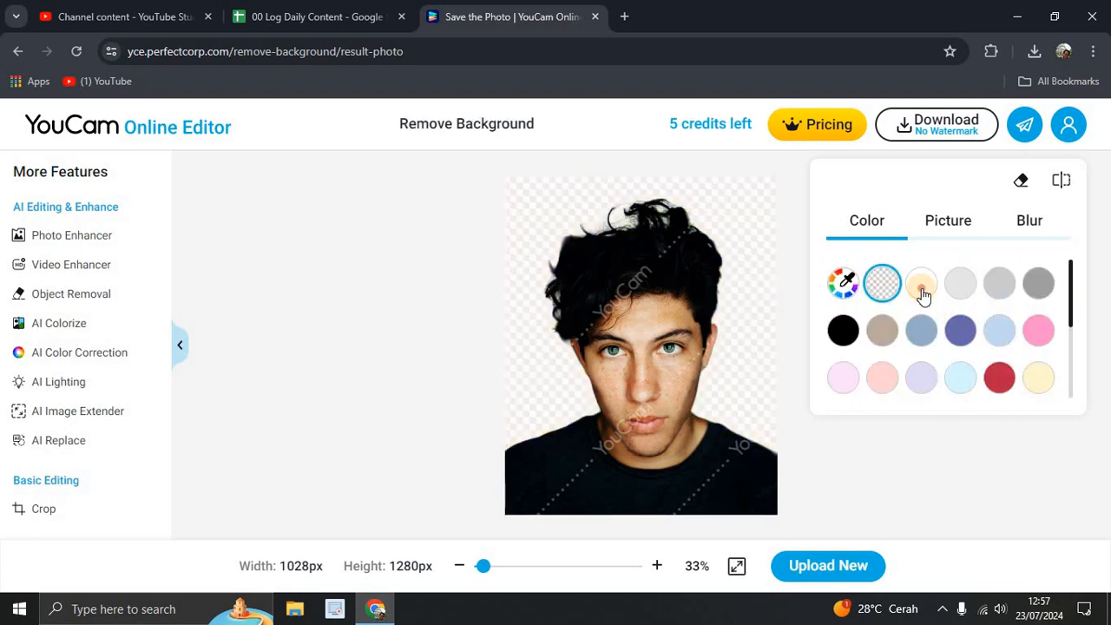
click(921, 330)
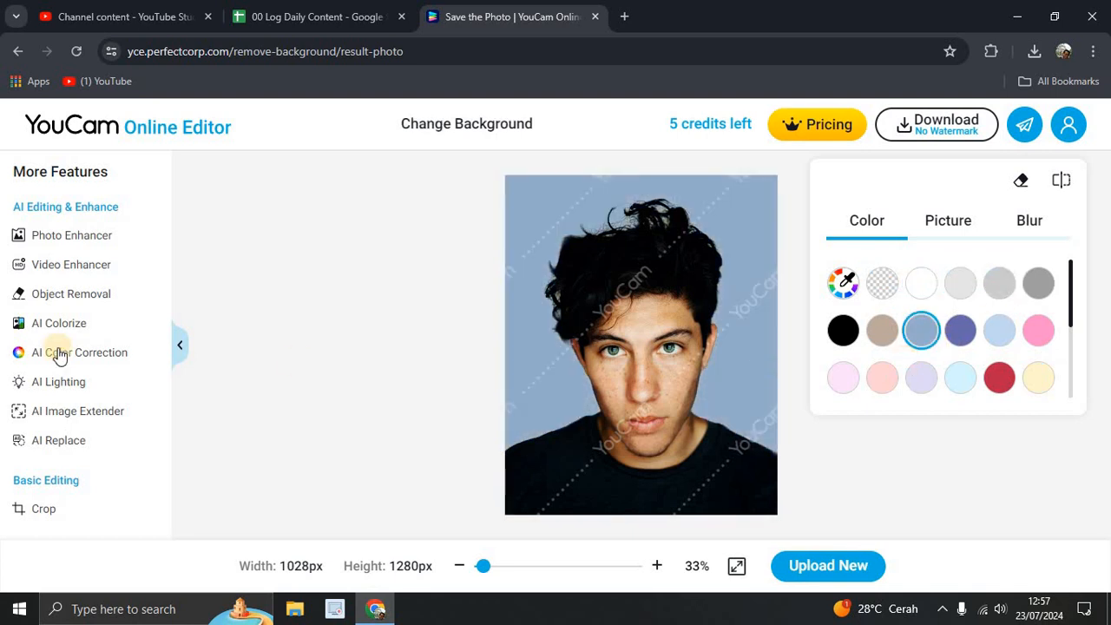
- Apply AI Color Correction via Download result & Go and compare it against the original
click(80, 351)
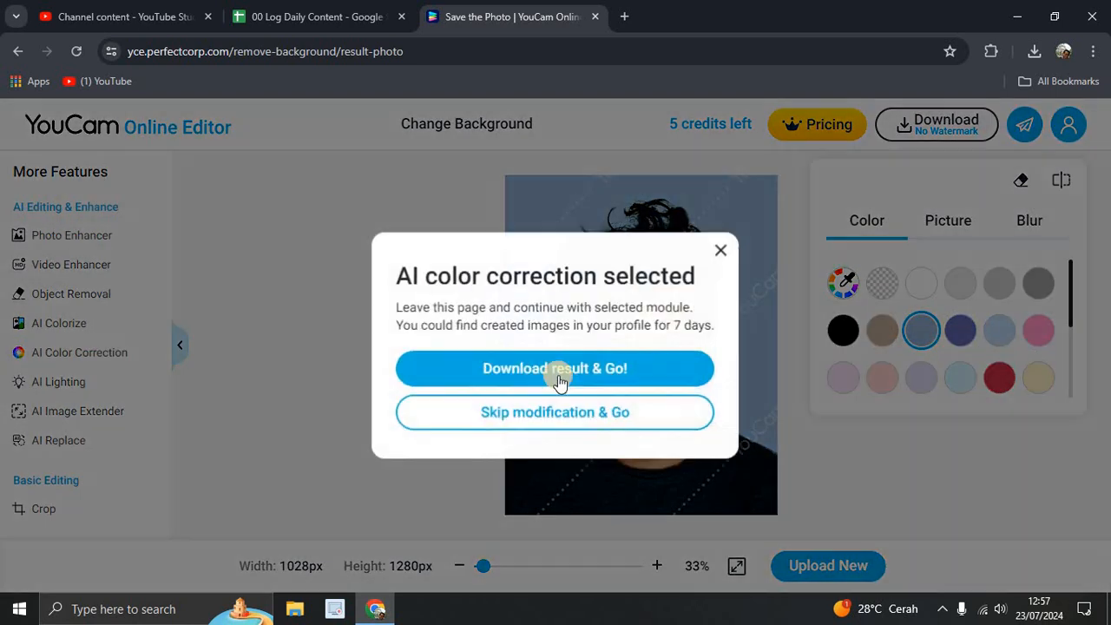
click(556, 368)
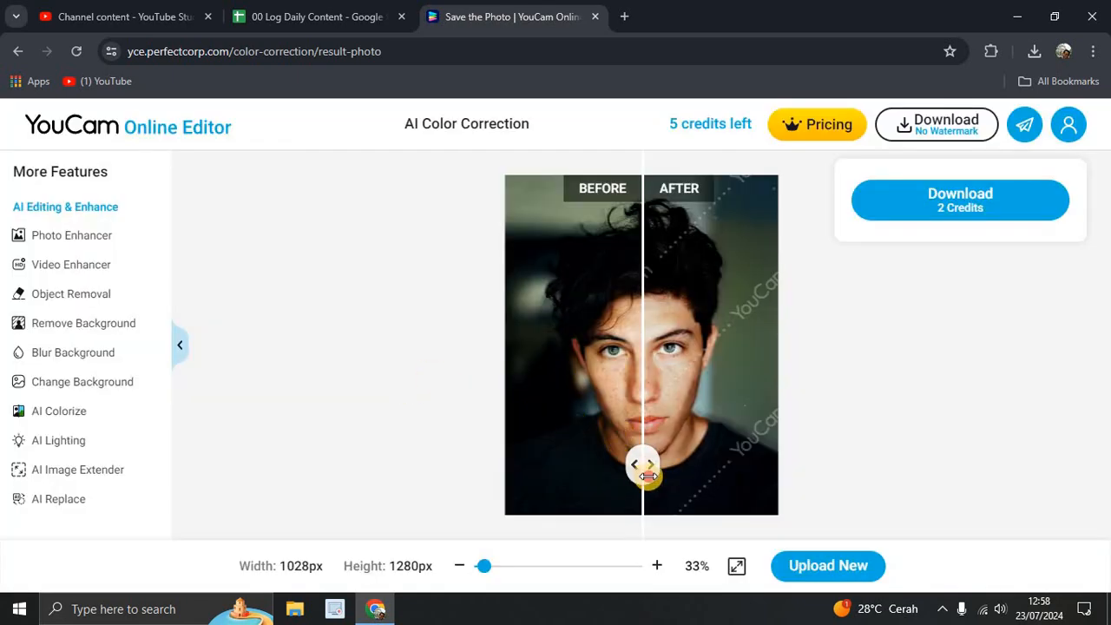
drag(642, 466, 534, 465)
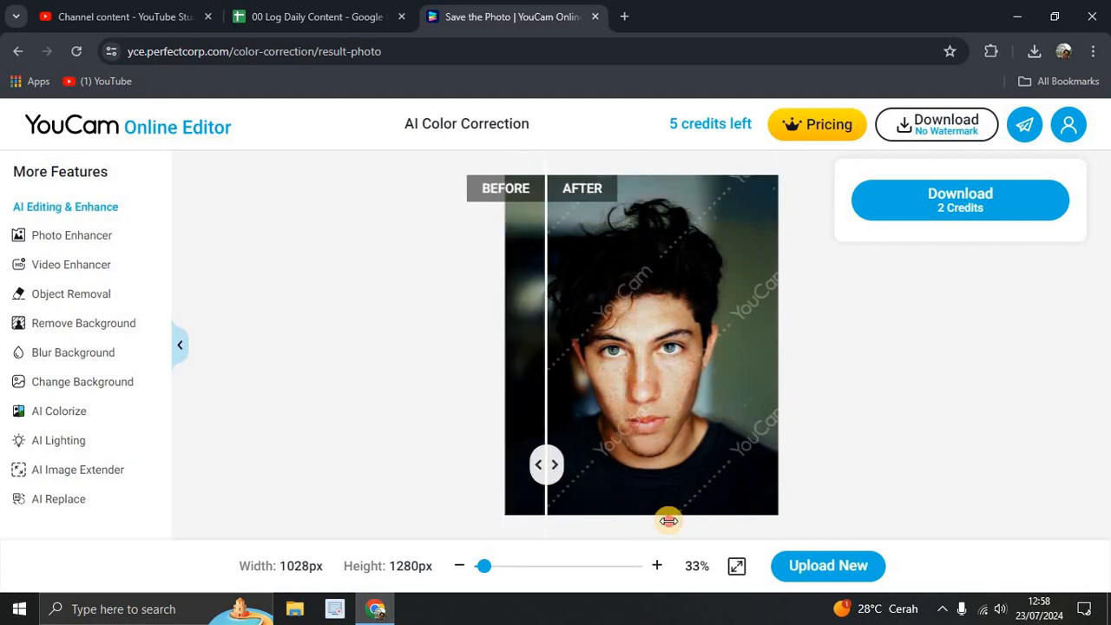
drag(669, 521, 511, 531)
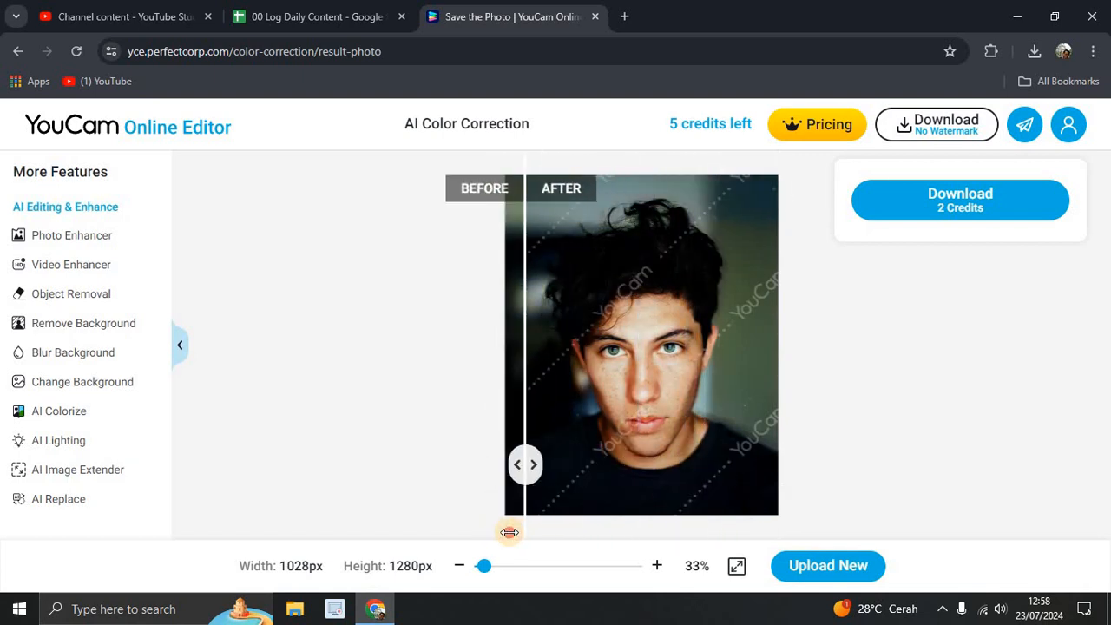
drag(528, 466, 500, 466)
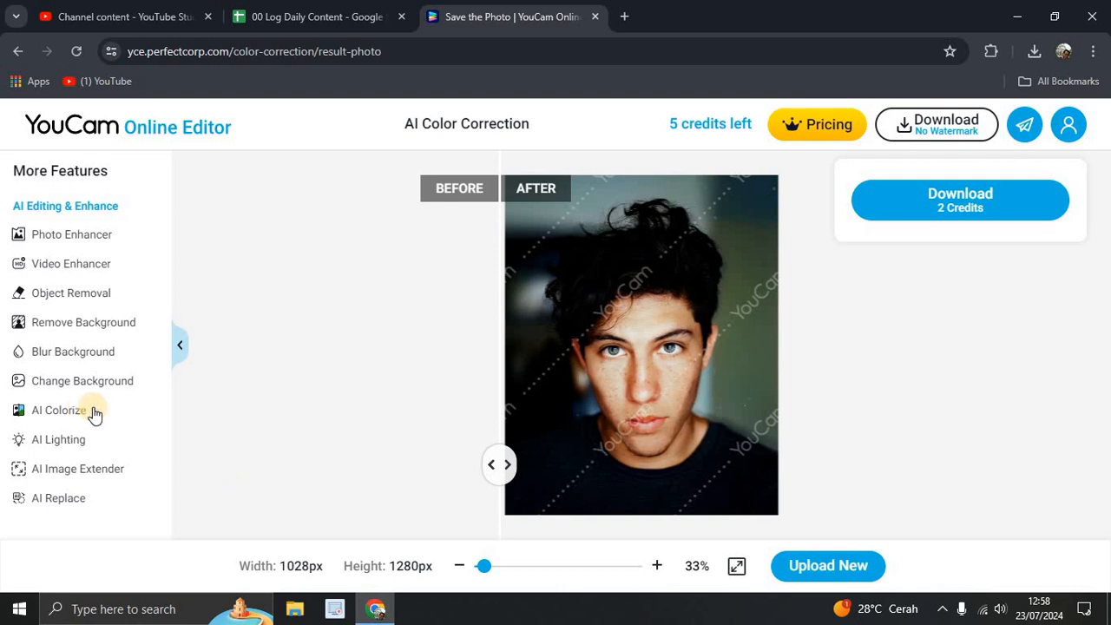
- Send the corrected portrait to AI Replace, keeping the result via Download result & Go
scroll(down, 3)
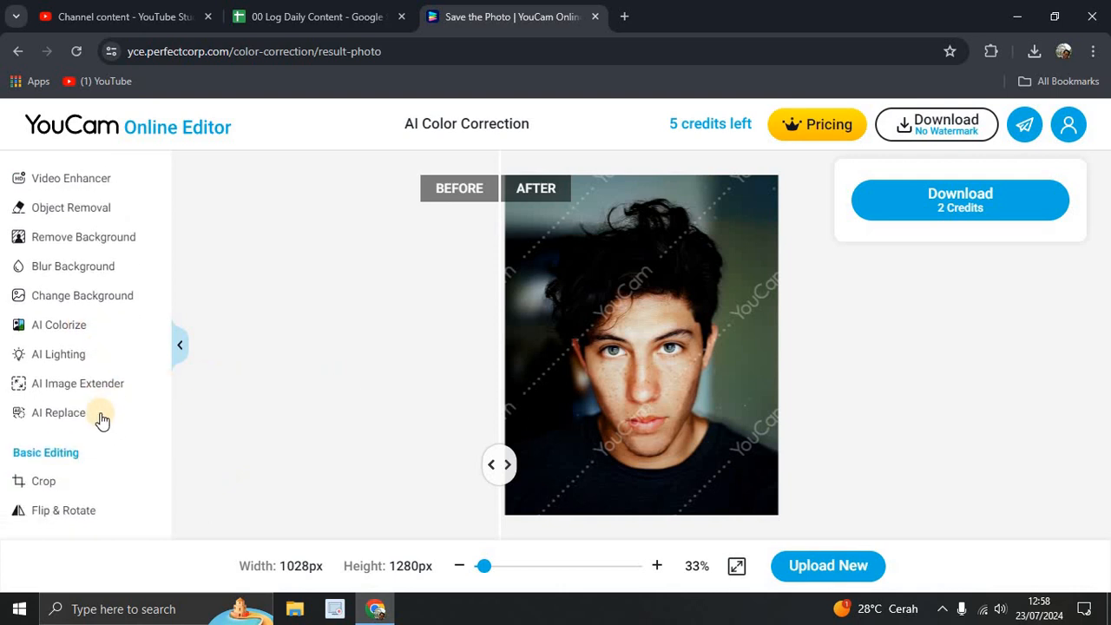
click(59, 413)
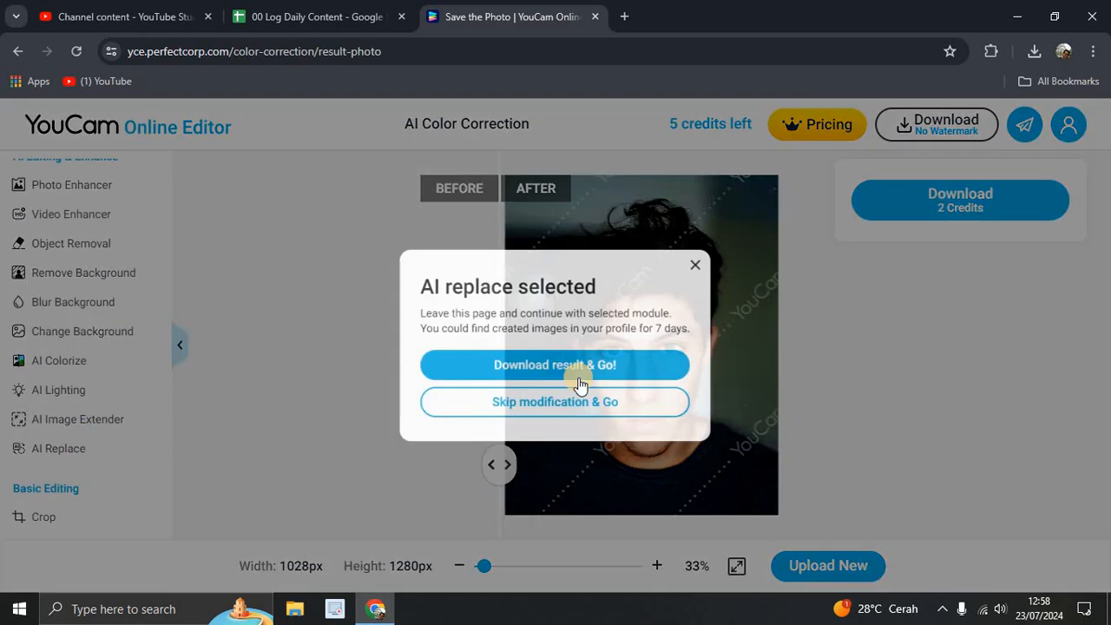
click(556, 365)
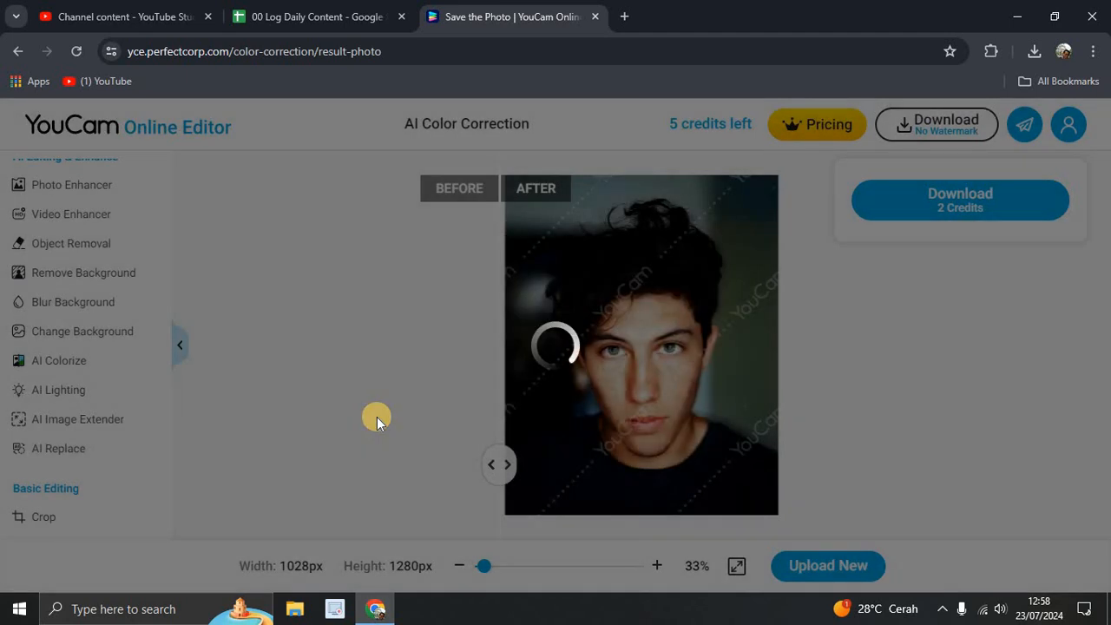
mouse_move(396, 406)
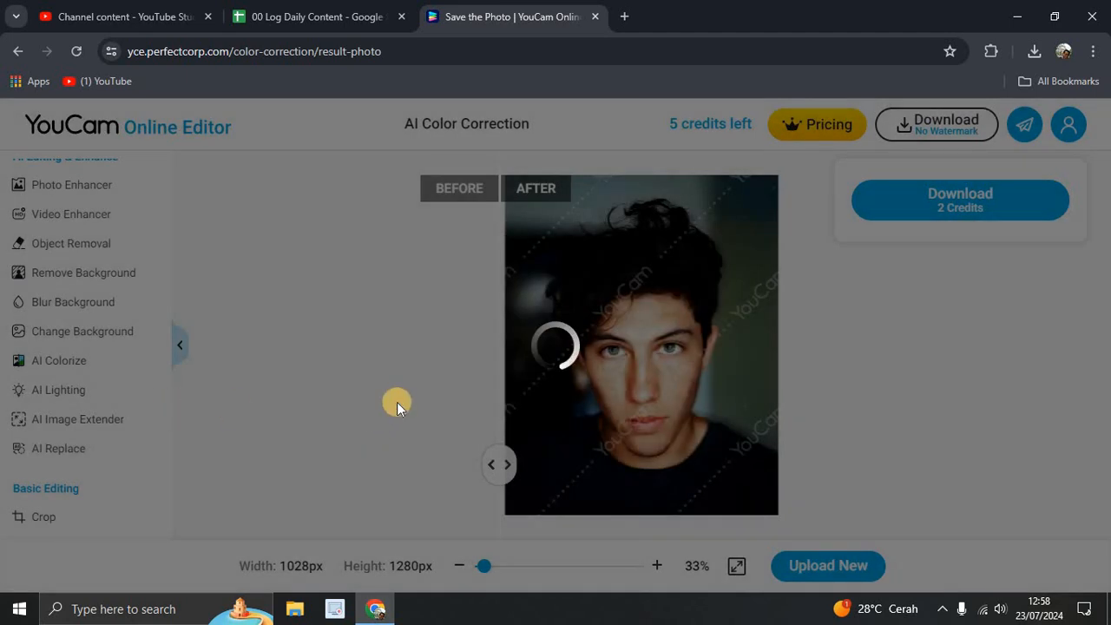
click(59, 448)
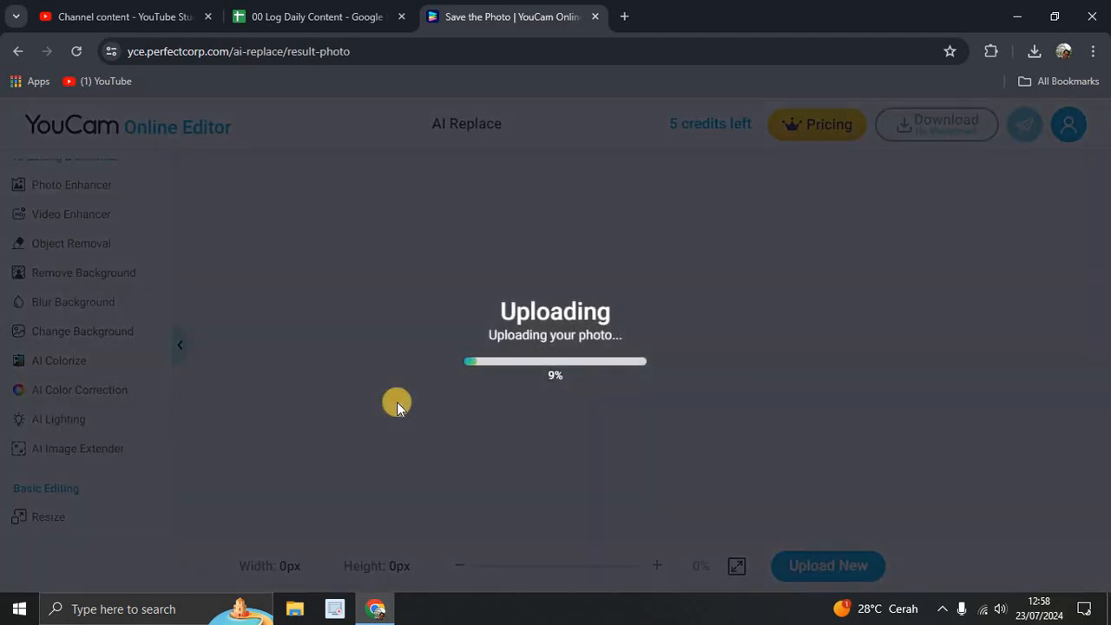